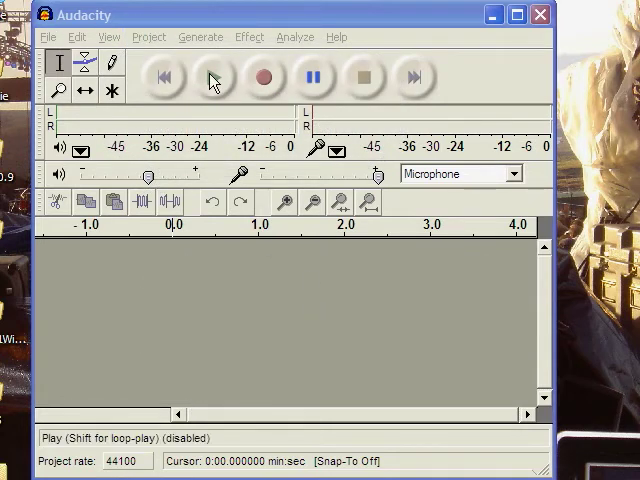
# Generate a 10-second sine tone track and start it playing on a continuous loop
pyautogui.click(200, 36)
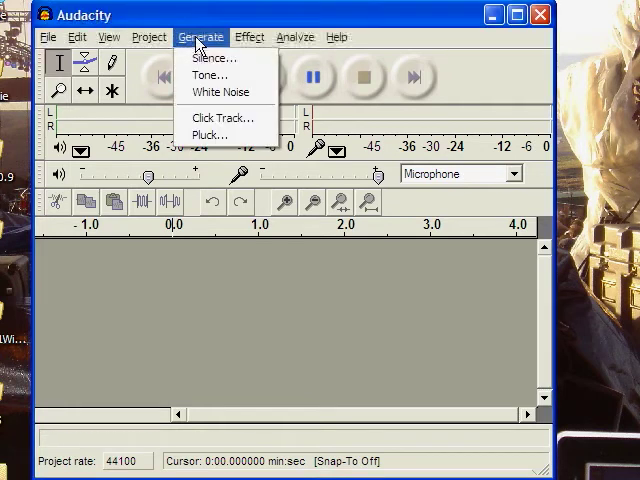
pyautogui.moveTo(212, 76)
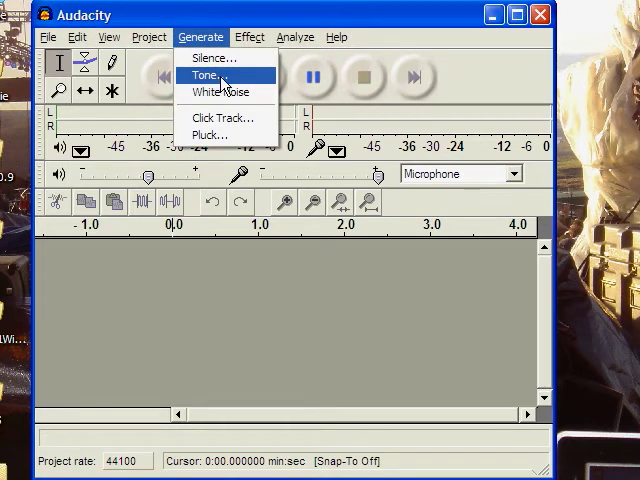
pyautogui.click(204, 74)
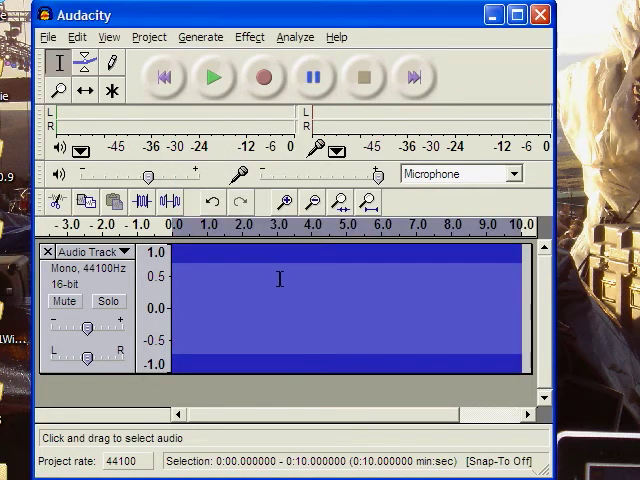
pyautogui.click(212, 78)
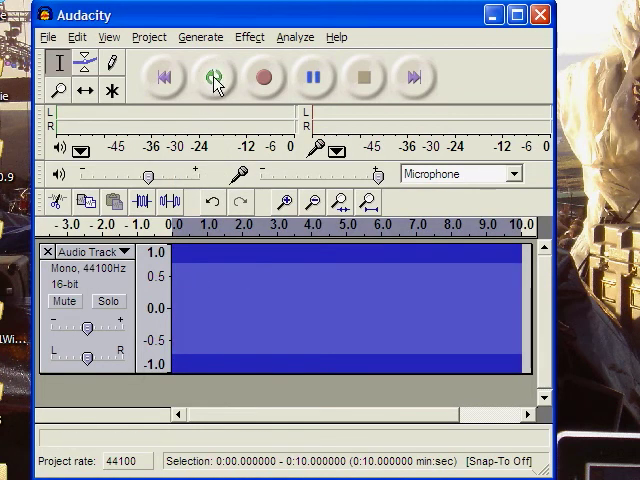
pyautogui.moveTo(212, 78)
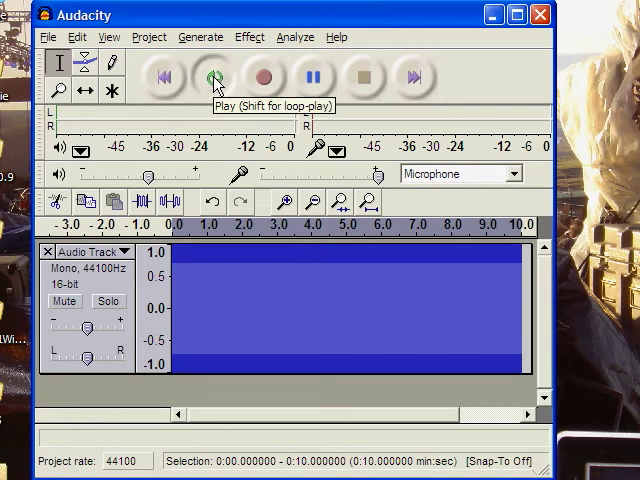
pyautogui.click(212, 76)
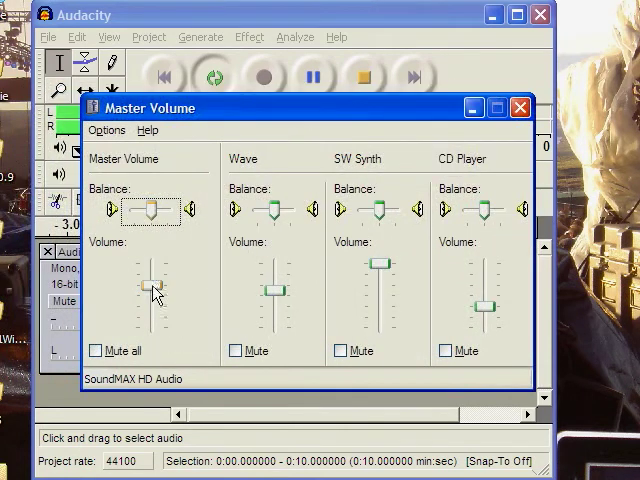
# Lower and raise the Master Volume slider, leaving the system level around midway as the tone loops
pyautogui.moveTo(152, 290); pyautogui.dragTo(152, 330)
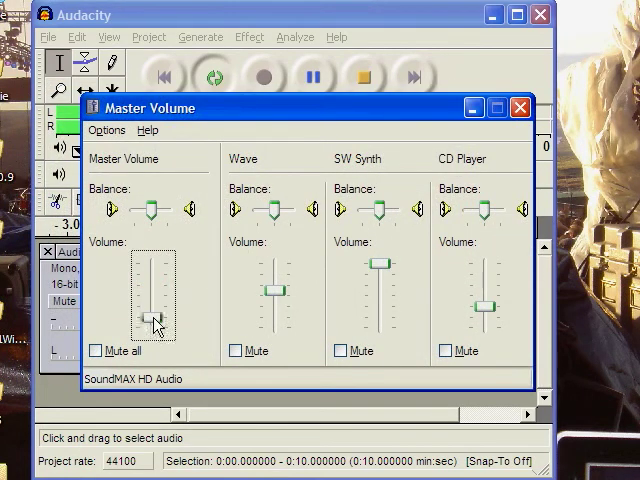
pyautogui.moveTo(152, 320); pyautogui.dragTo(152, 288)
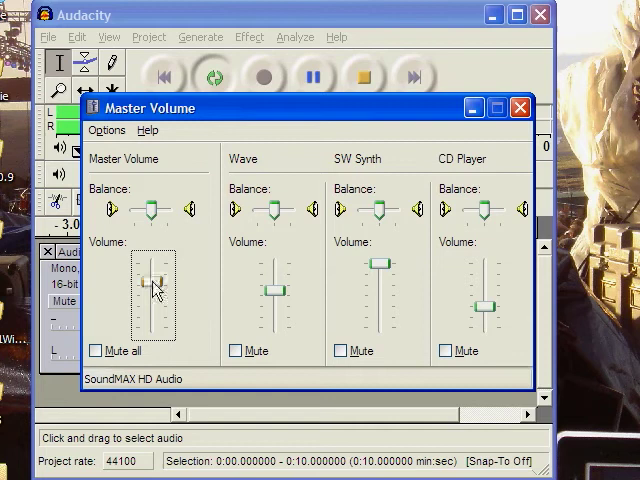
pyautogui.moveTo(152, 290); pyautogui.dragTo(152, 272)
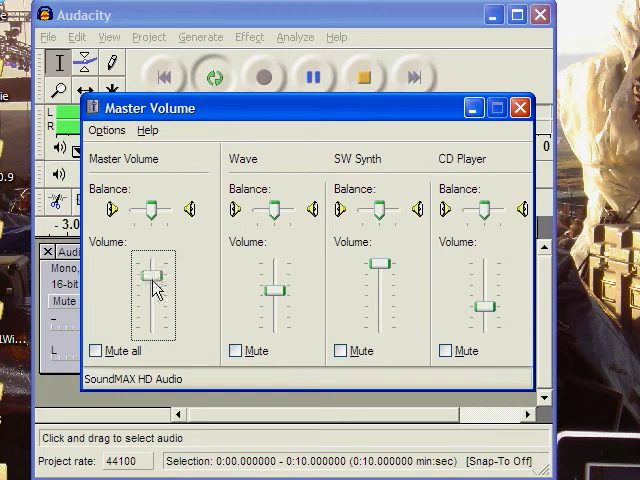